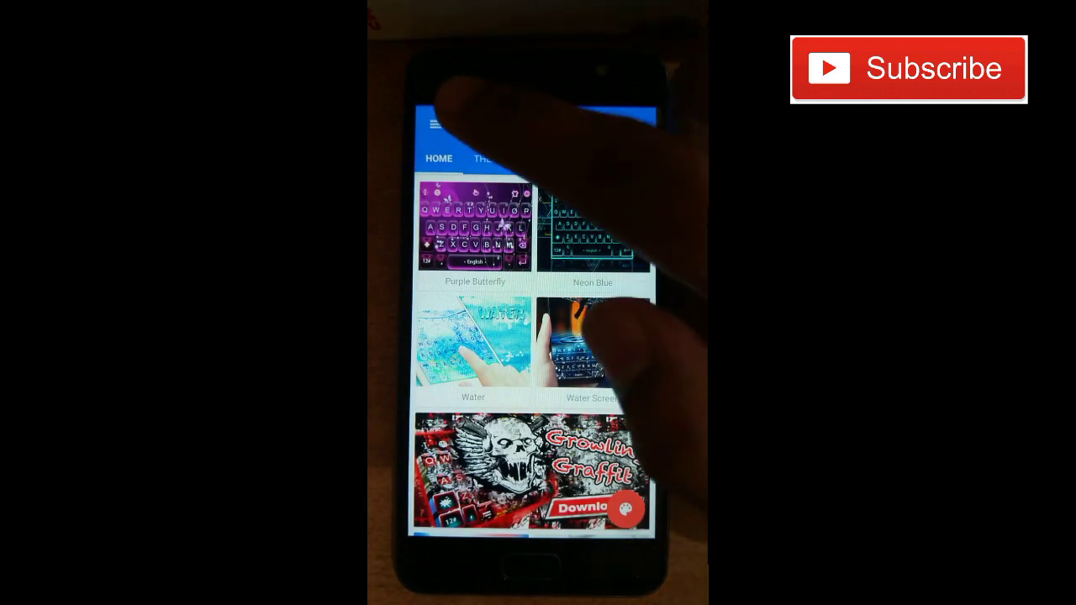
Step: Switch from TouchPal's theme gallery to its keyboard settings list
{"action": "left_click", "coordinate": [434, 127]}
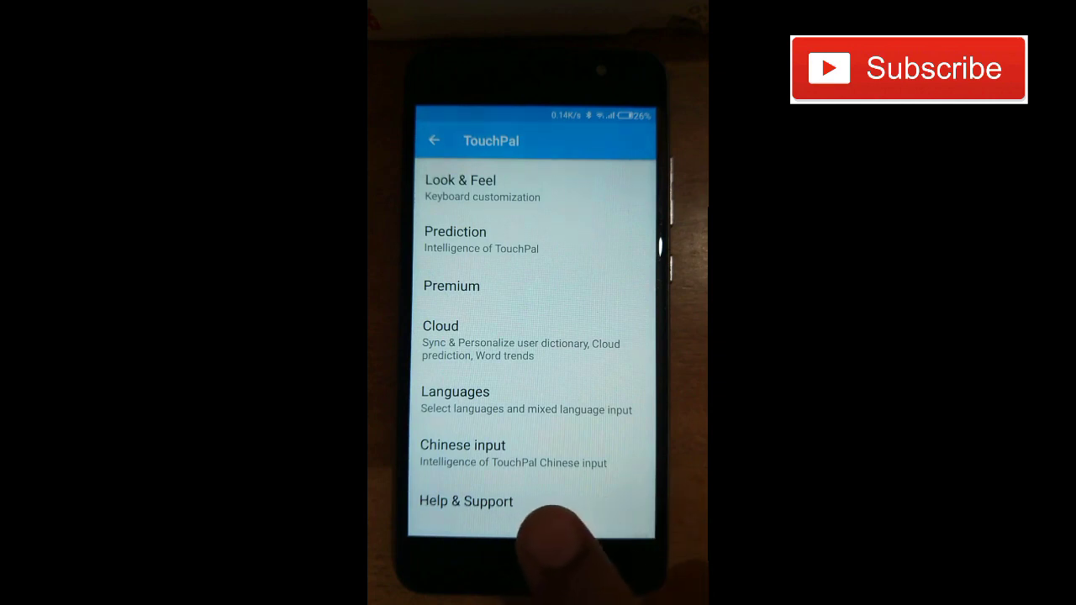
Step: Enter Help & Support so the share sheet with Xender, Gmail, WhatsApp and Drive appears
{"action": "left_click", "coordinate": [464, 501]}
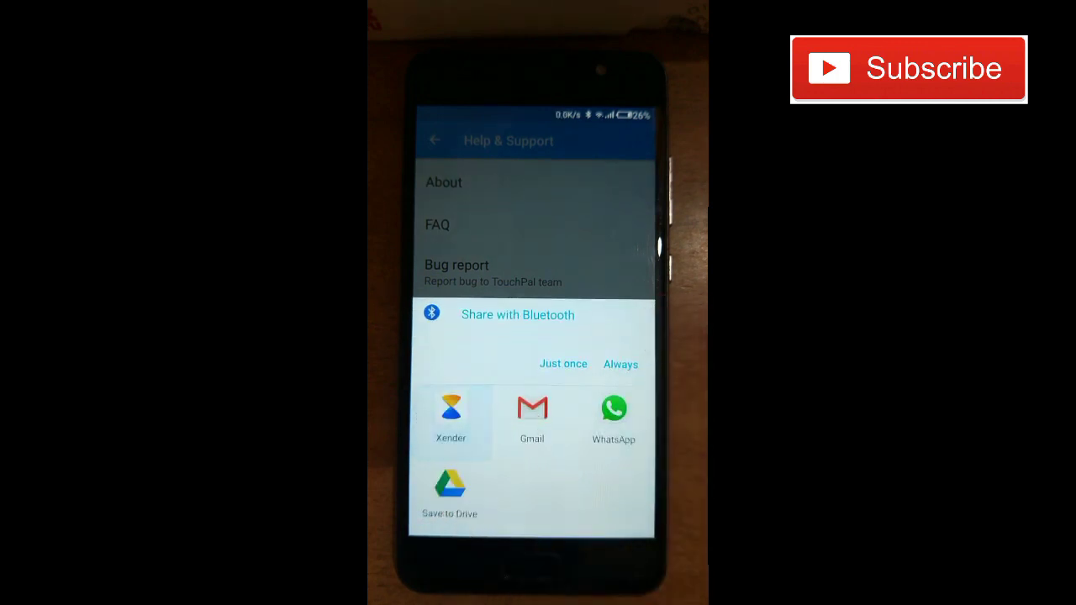
Step: Share via Xender, reach Select file to send and answer the Disconnect? prompt
{"action": "left_click", "coordinate": [451, 410]}
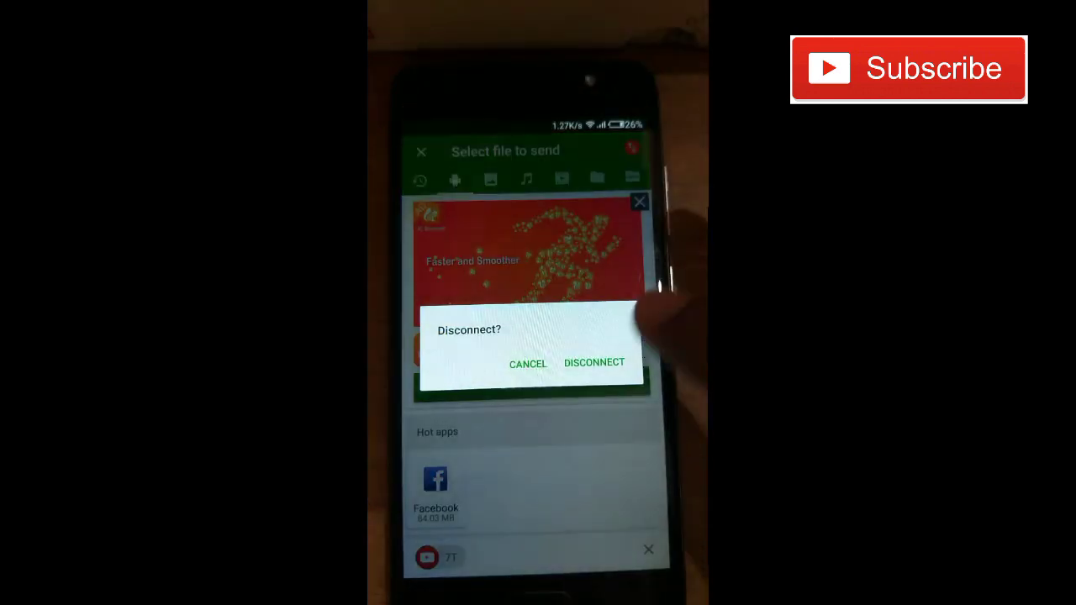
{"action": "left_click", "coordinate": [593, 363]}
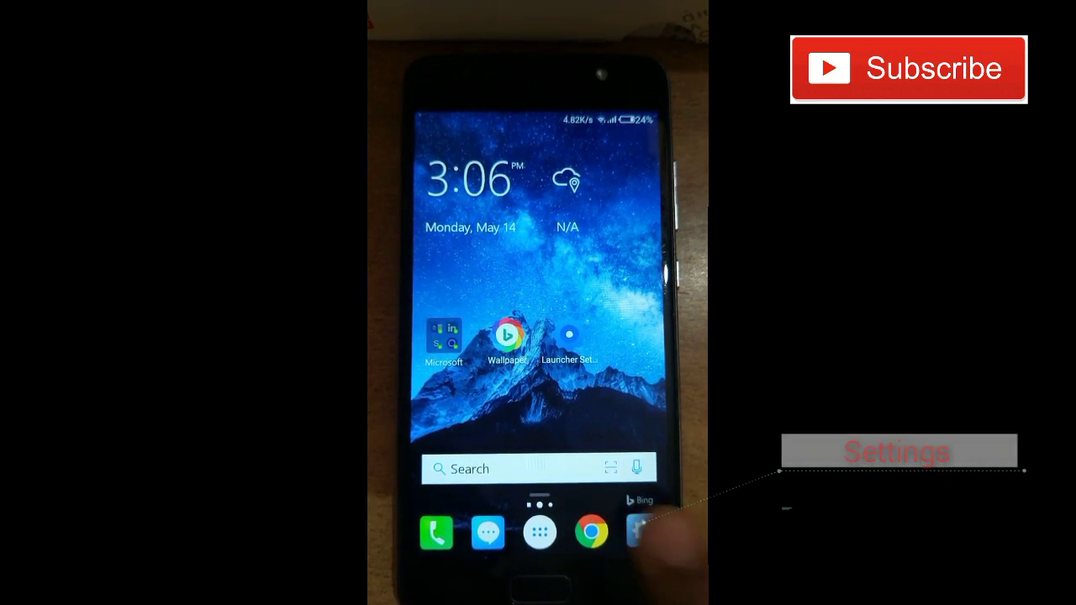
Step: Launch the phone's Settings from the Microsoft Launcher dock
{"action": "left_click", "coordinate": [642, 531]}
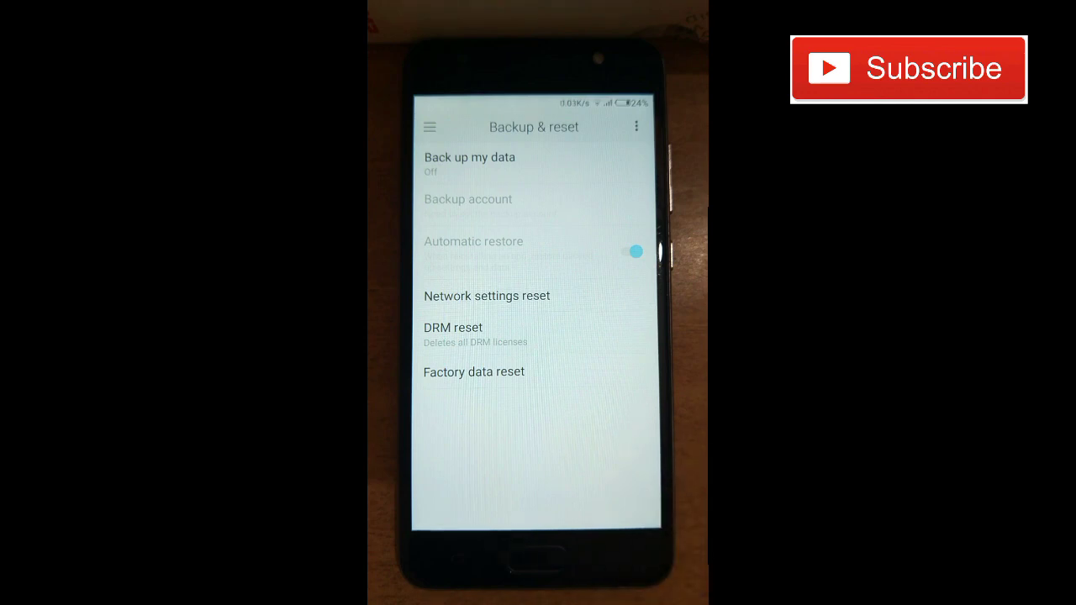
Step: Enter Factory data reset from Backup & reset, showing the data-erase warning
{"action": "left_click", "coordinate": [472, 372]}
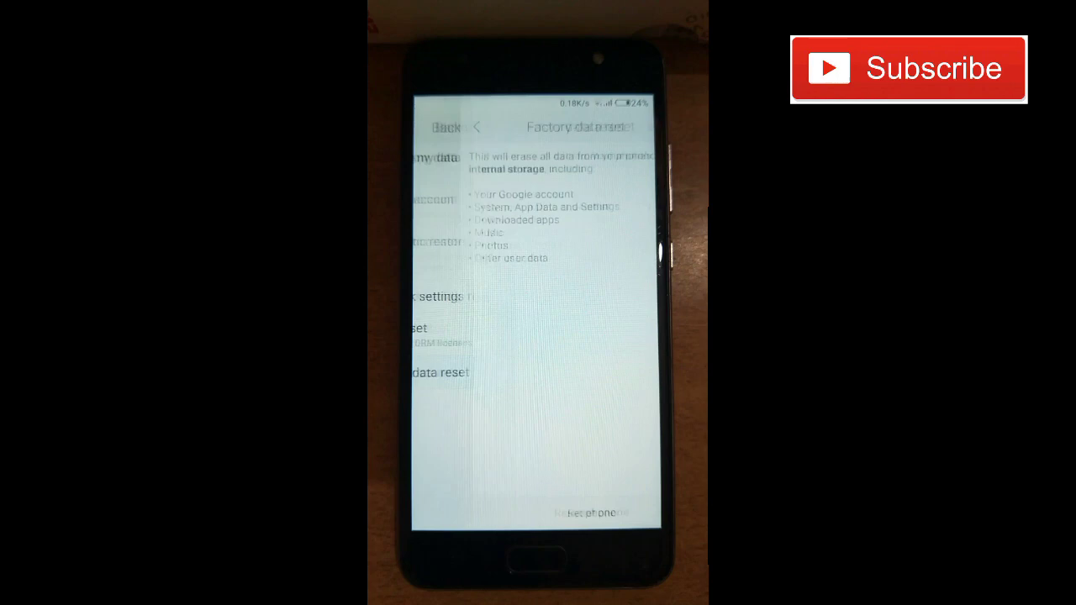